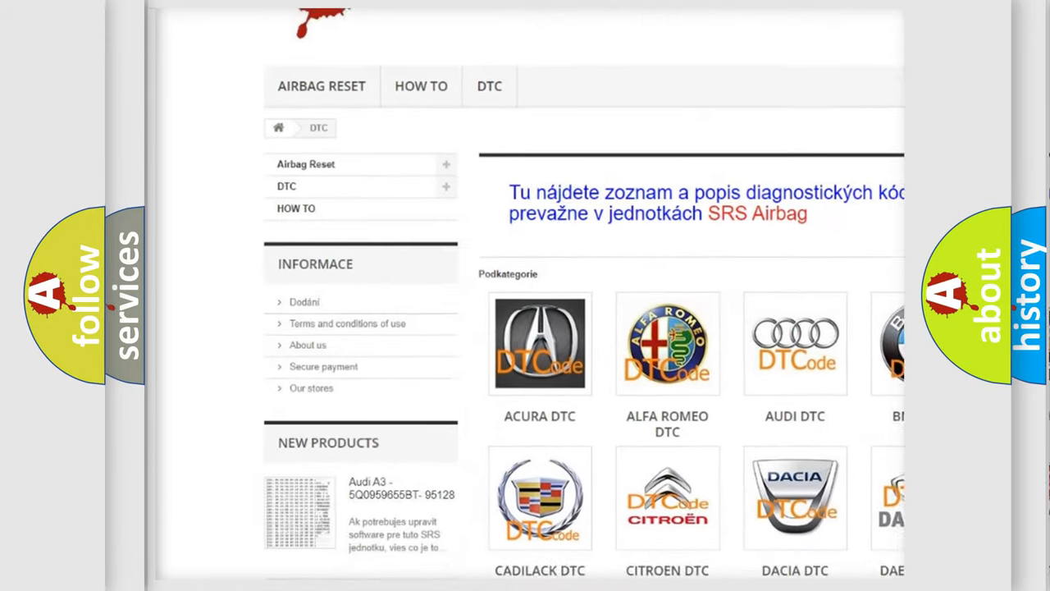
scroll(down, 3)
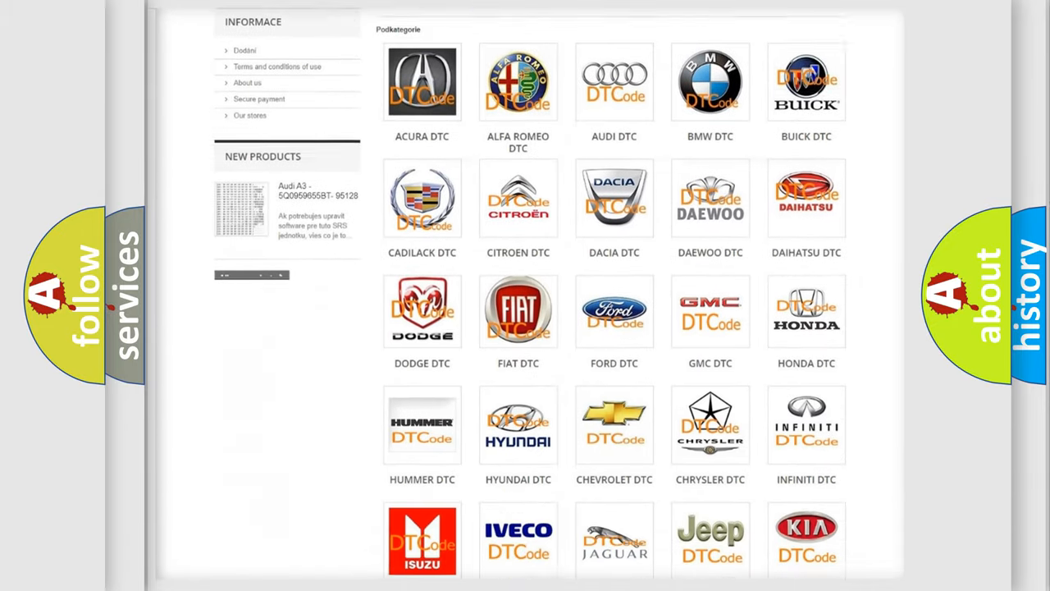
scroll(down, 3)
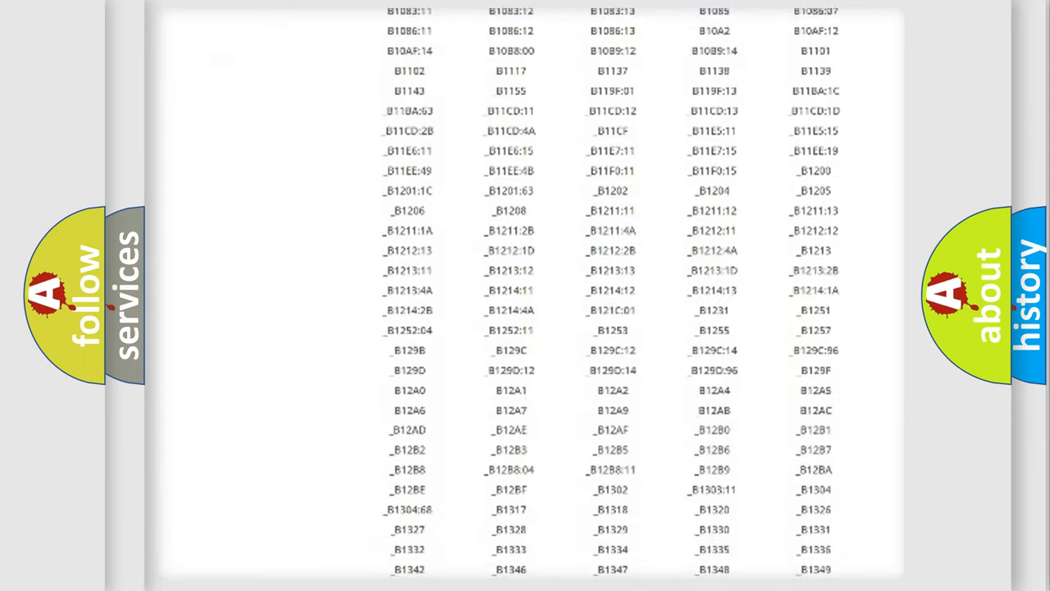
scroll(down, 3)
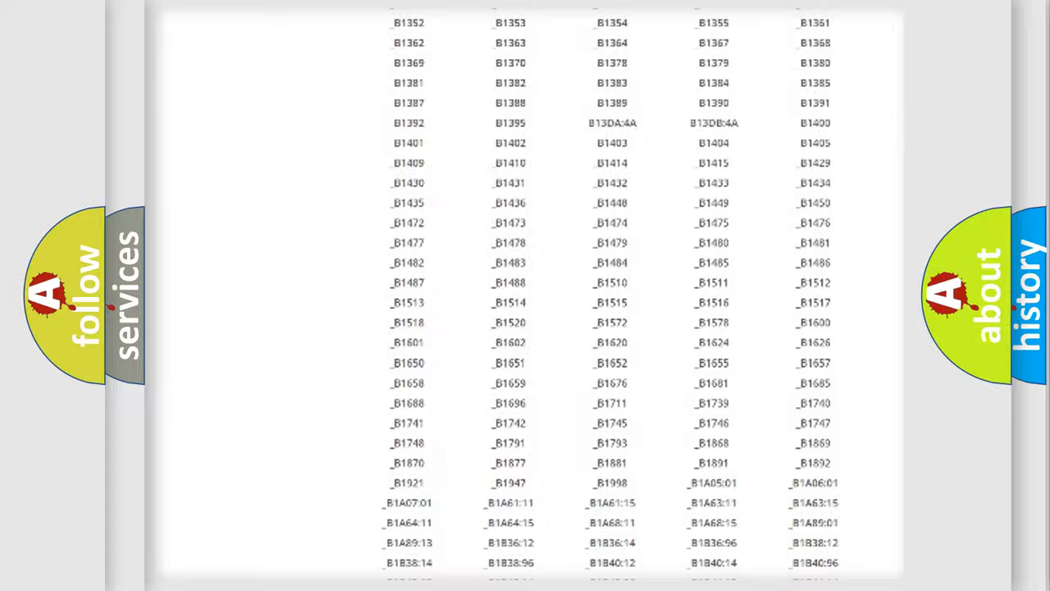